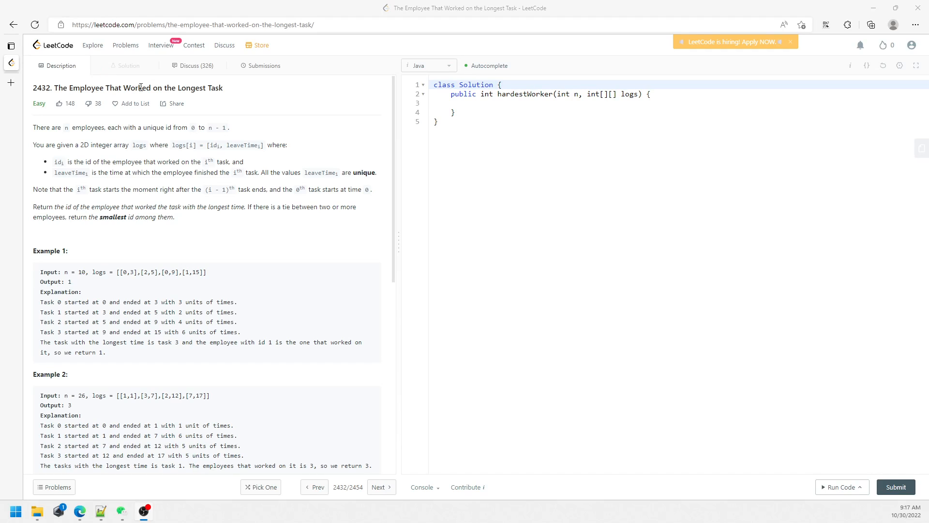
mouse_move(171, 138)
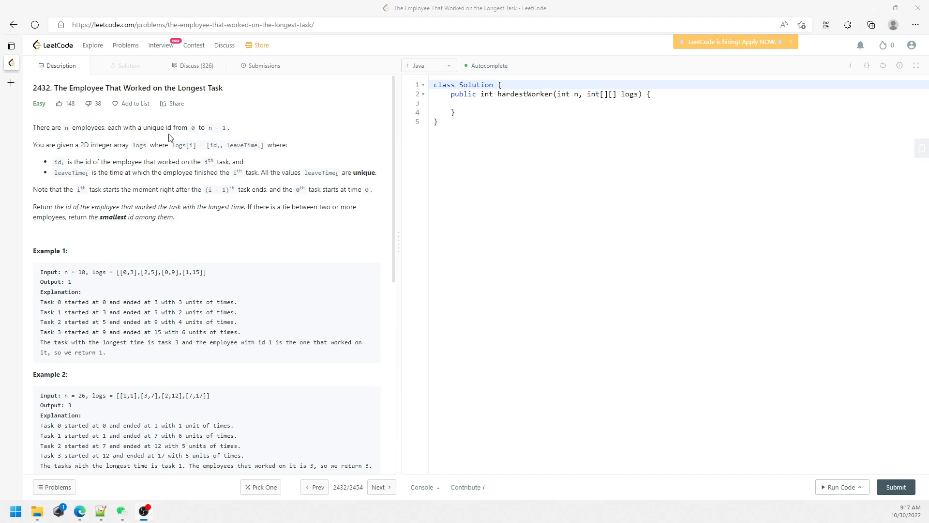
mouse_move(178, 157)
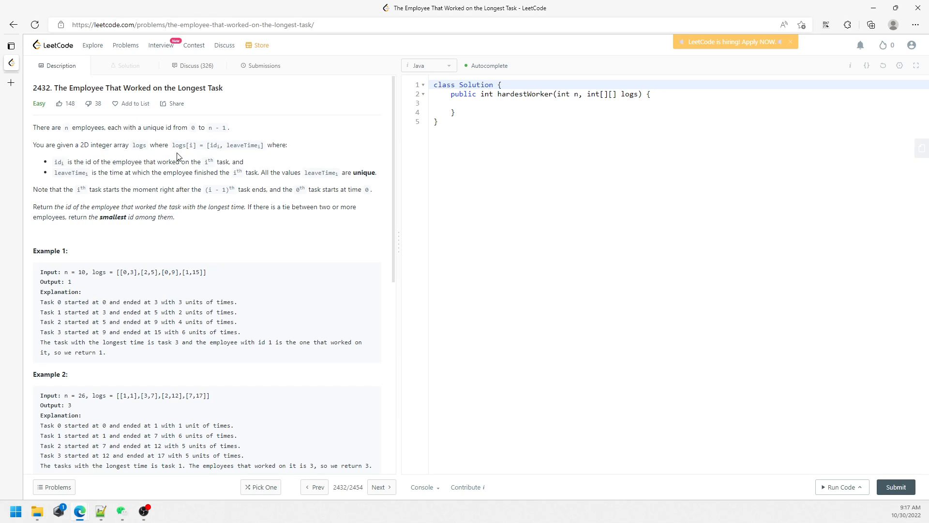
Highlight key phrases in the problem statement, including the logs parameter and employee id.
double_click(575, 94)
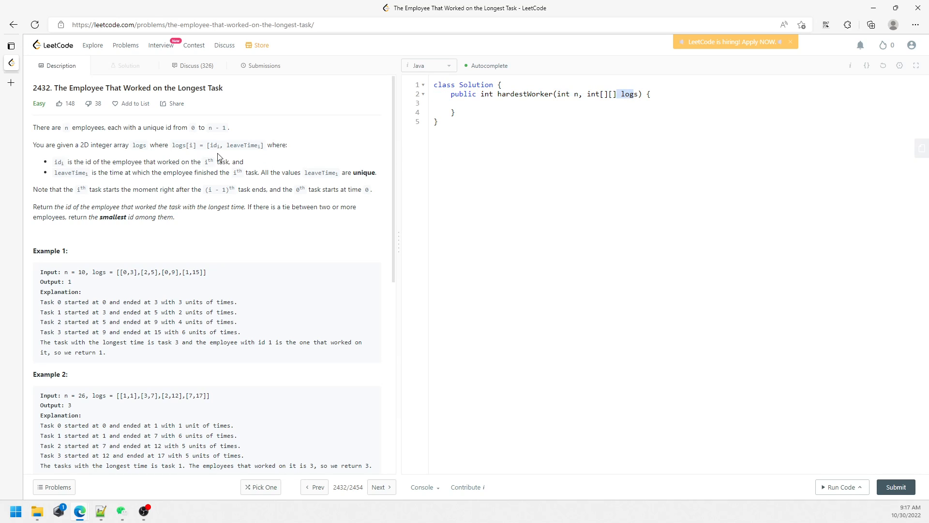
double_click(210, 145)
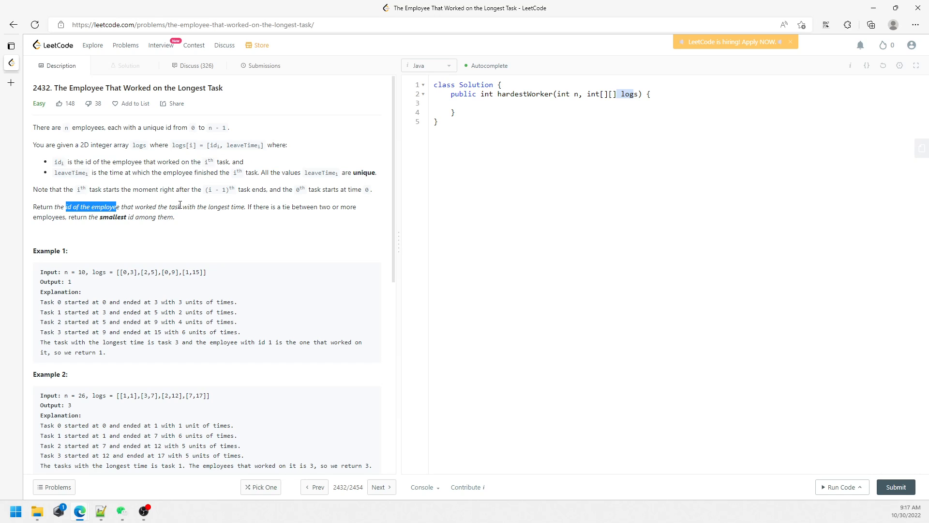
left_click_drag(181, 207, 244, 207)
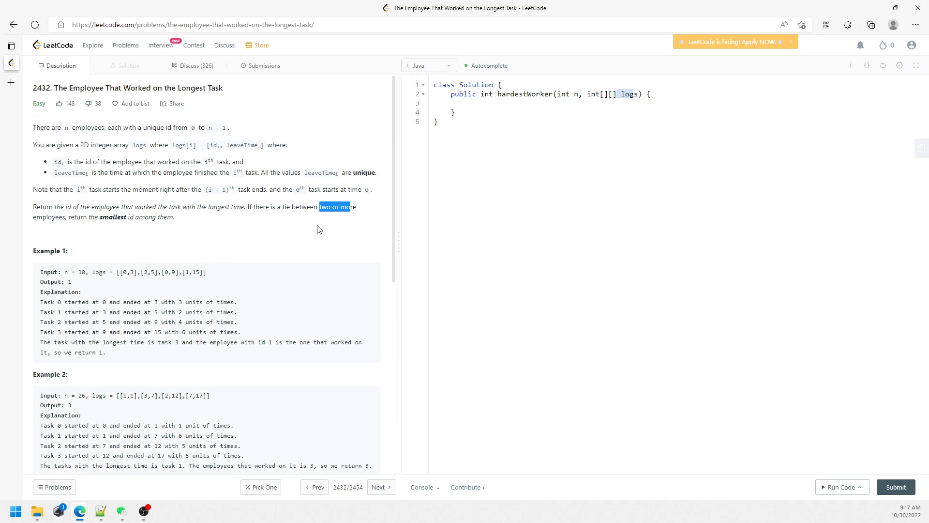
mouse_move(275, 223)
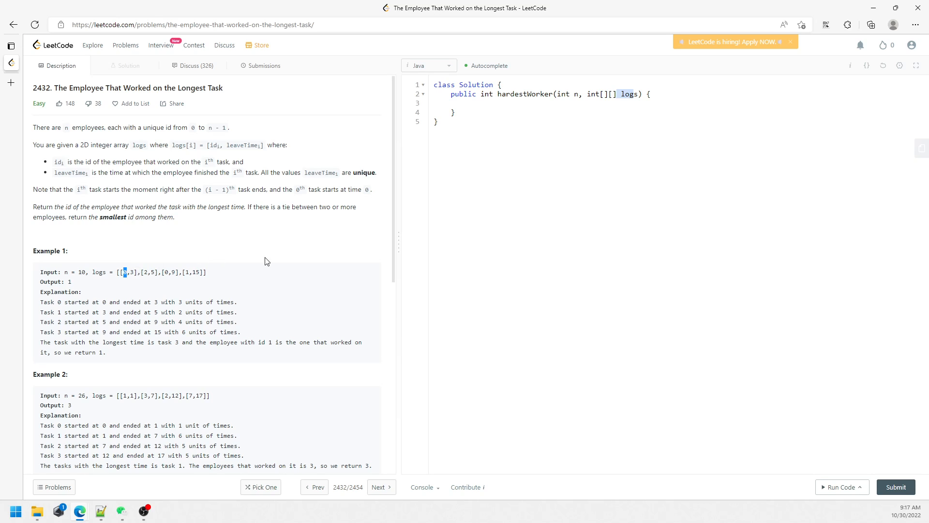
mouse_move(238, 269)
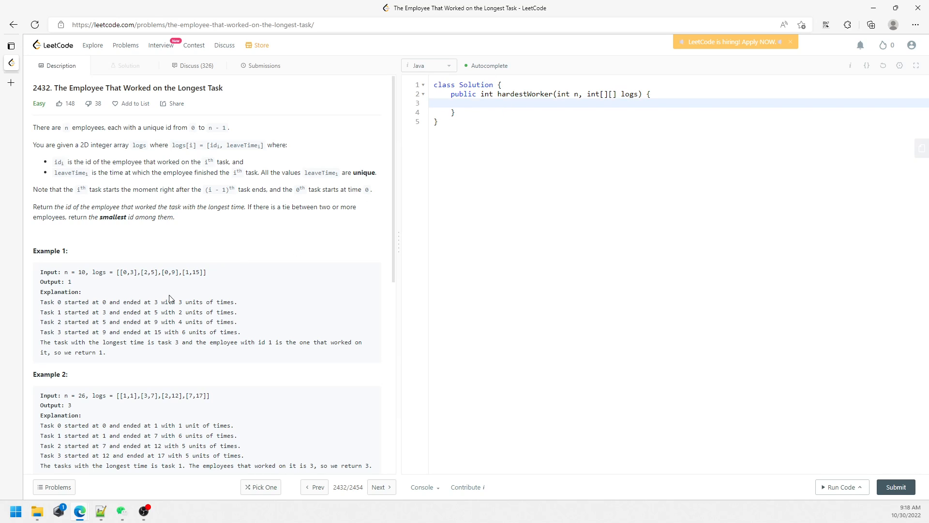
Declare int id = logs[0][0], longestHours = logs[0][1]; inside hardestWorker.
left_click_drag(118, 272, 191, 272)
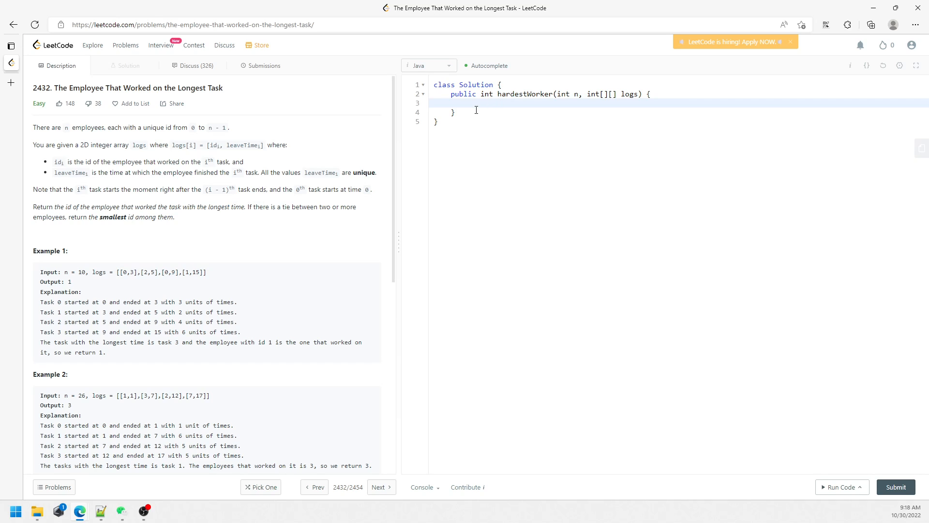
type("int io")
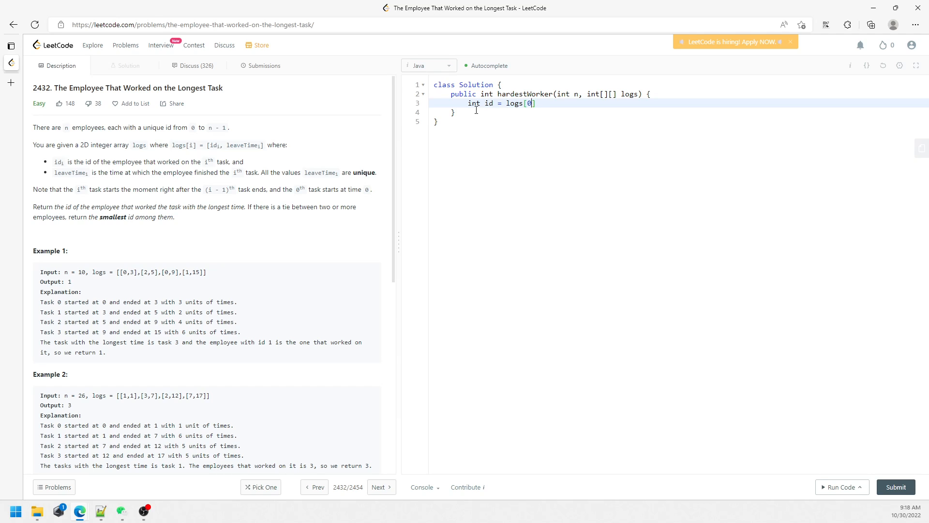
type("[0],")
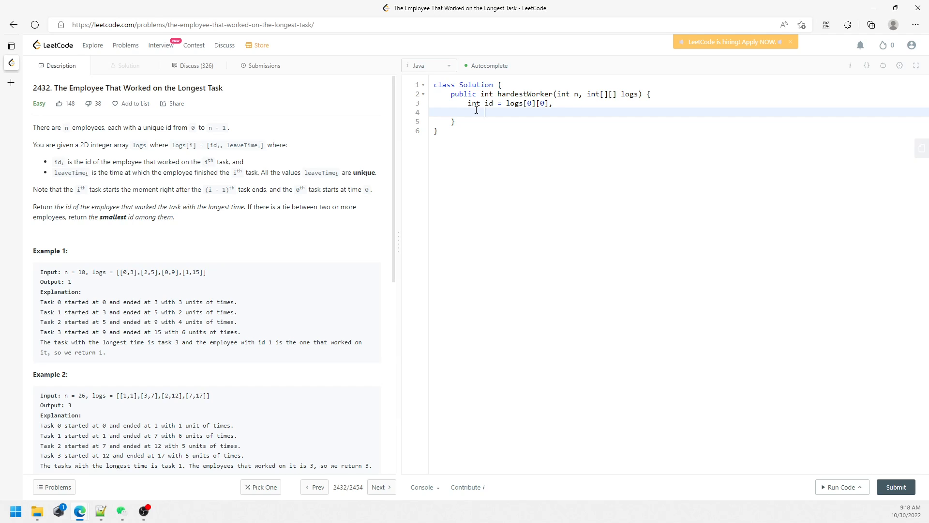
type("l")
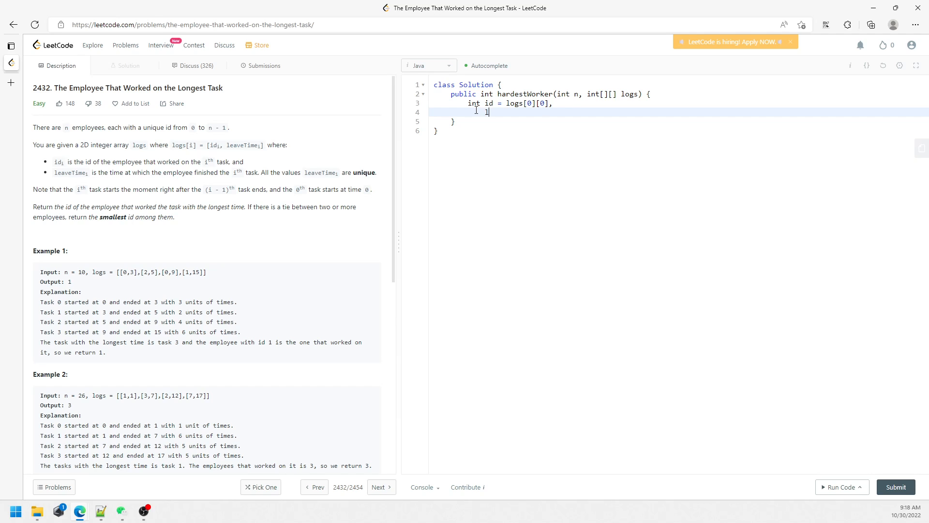
type("longestHours = logs[0")
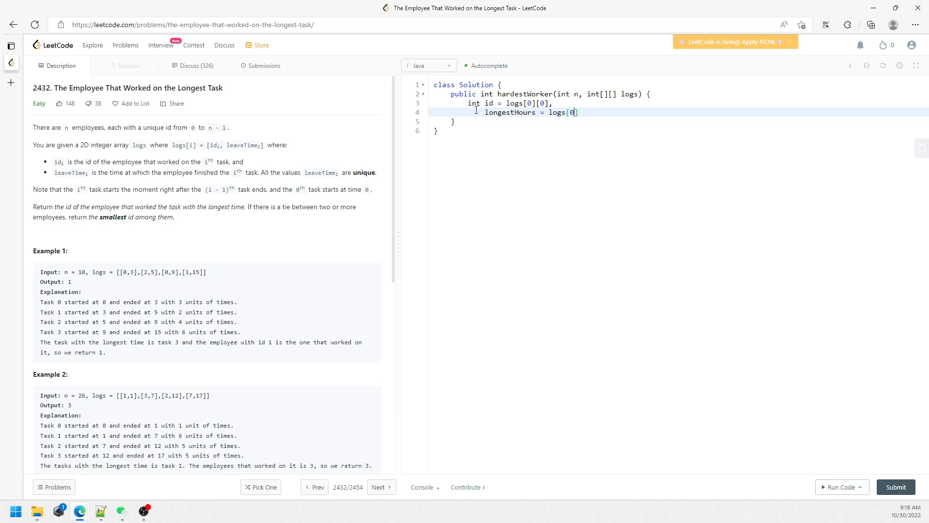
type("1];")
type("for(int i = ")
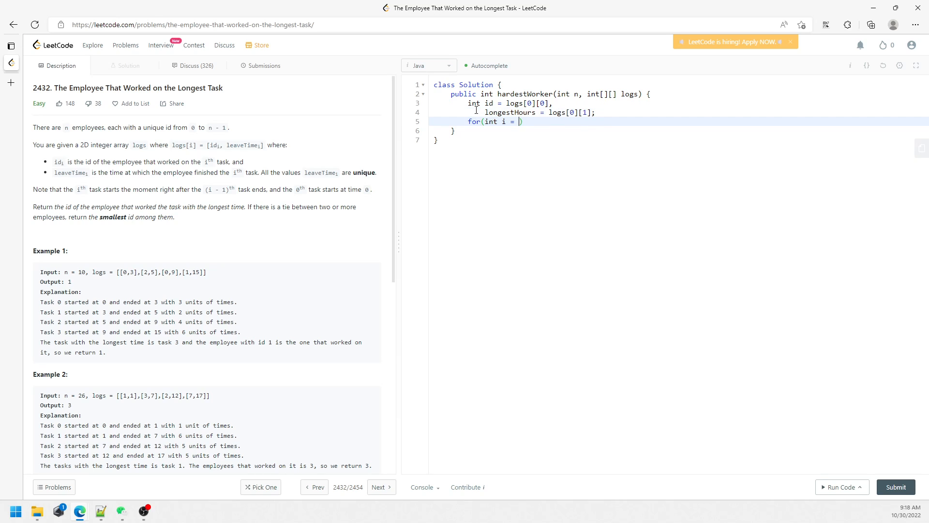
Add the loop for(int i = 1; i < logs.length; i++){ } with an empty body.
type("1; i < l")
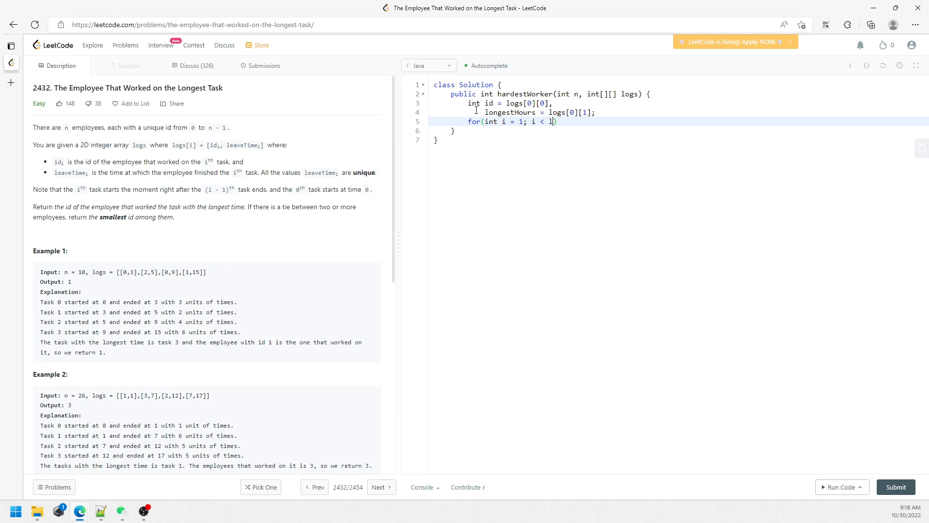
type("ogs.length; i++)")
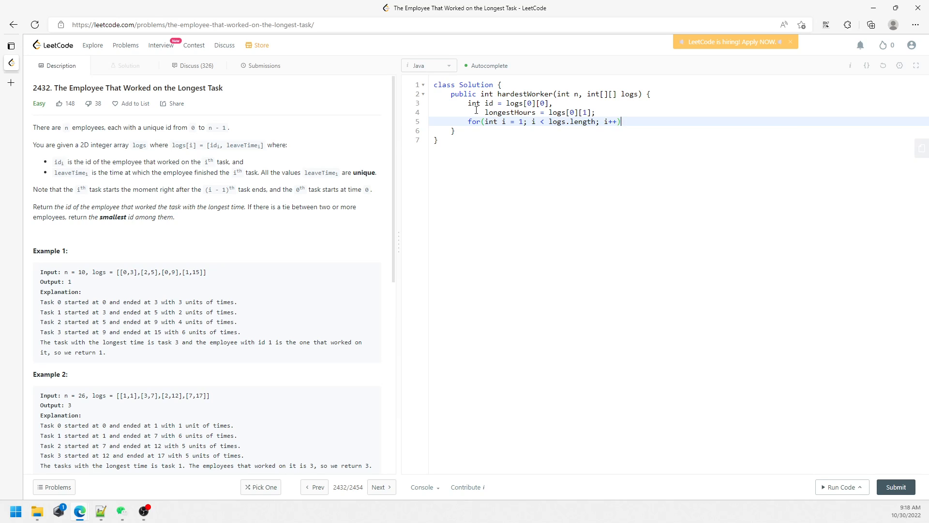
type("{")
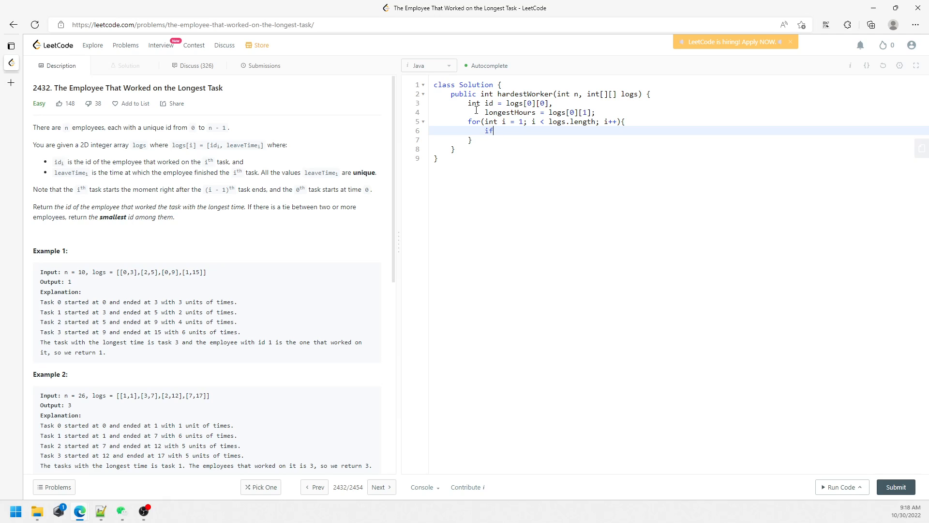
key("Backspace")
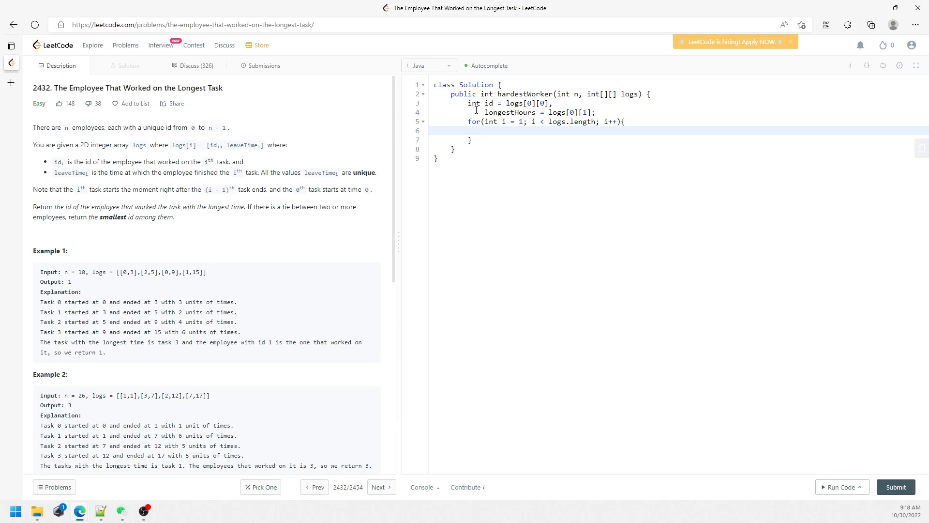
mouse_move(277, 206)
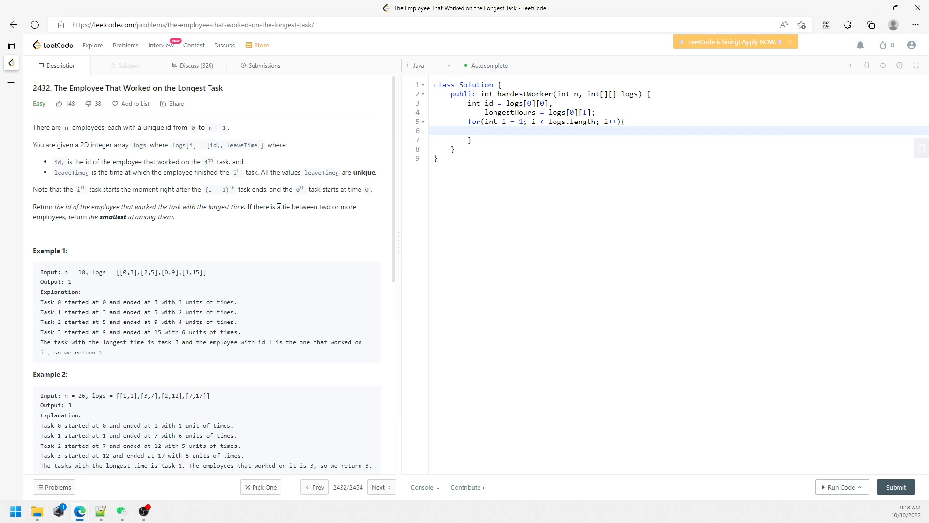
mouse_move(494, 122)
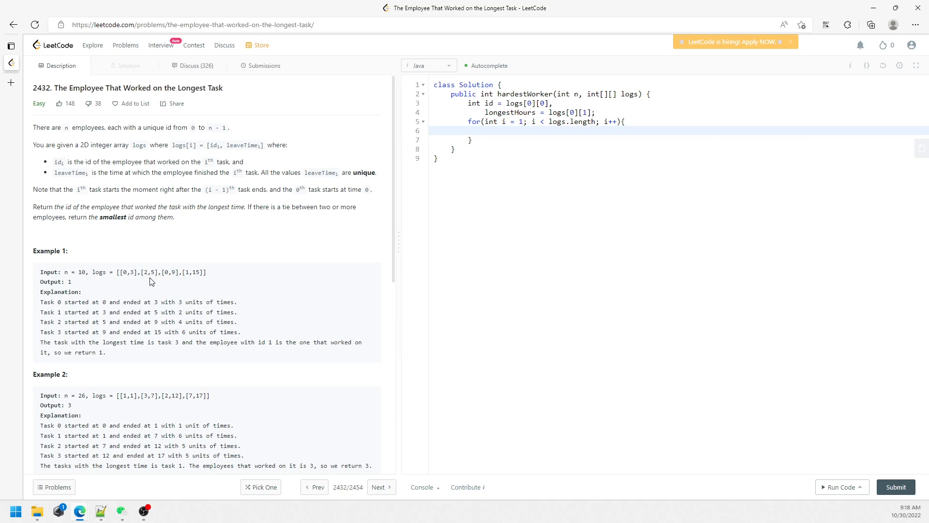
double_click(153, 272)
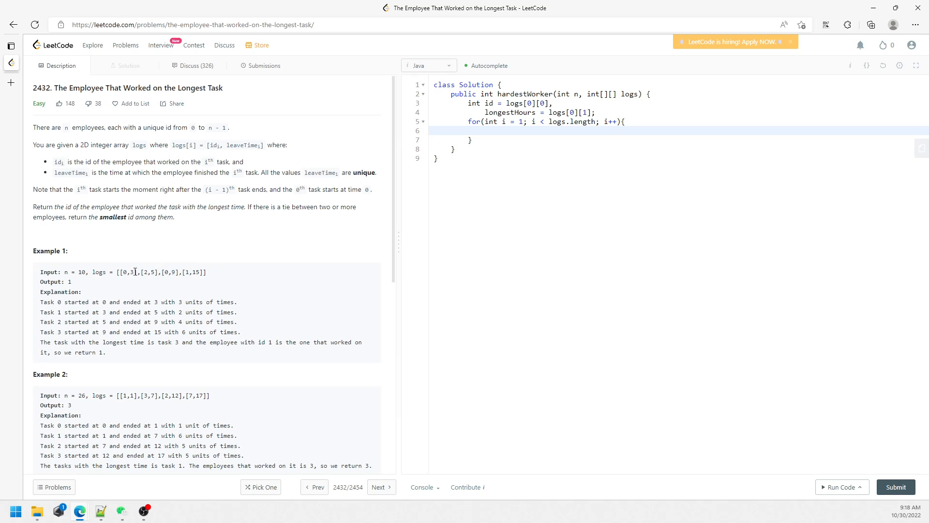
double_click(187, 311)
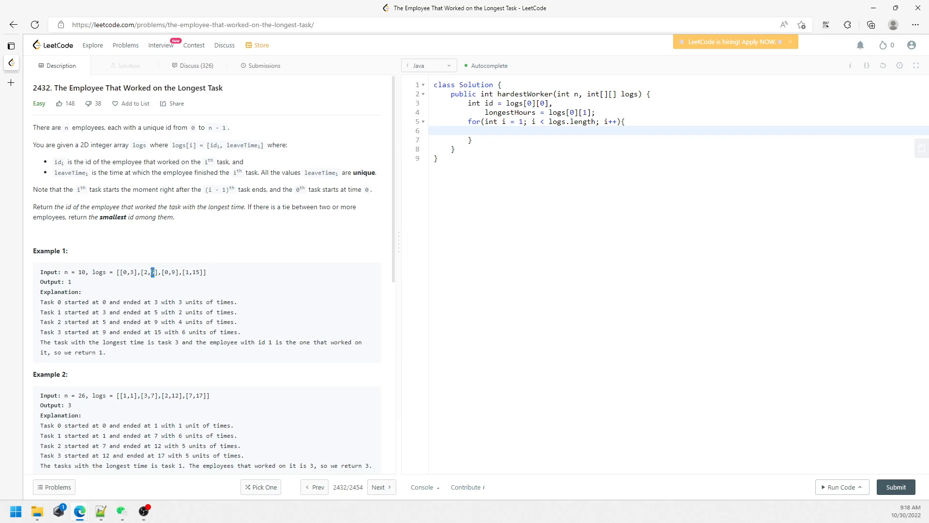
left_click(153, 272)
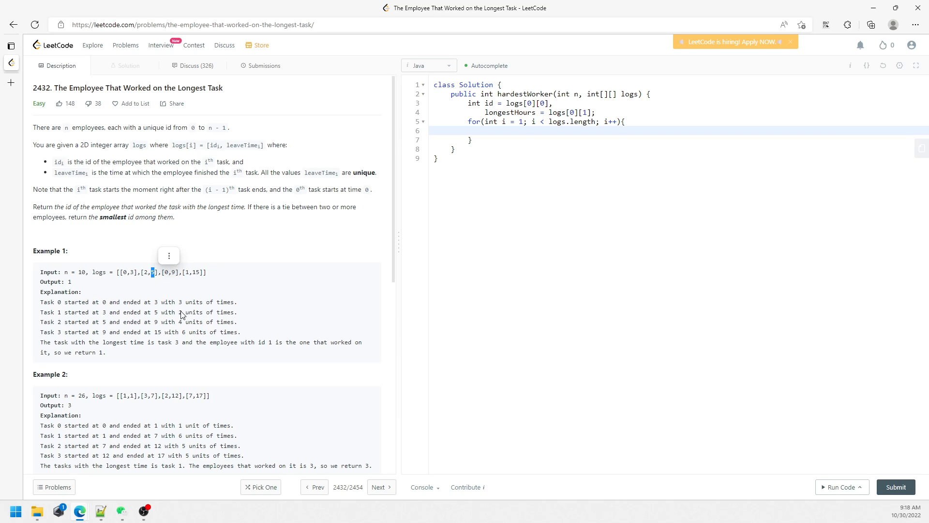
double_click(193, 311)
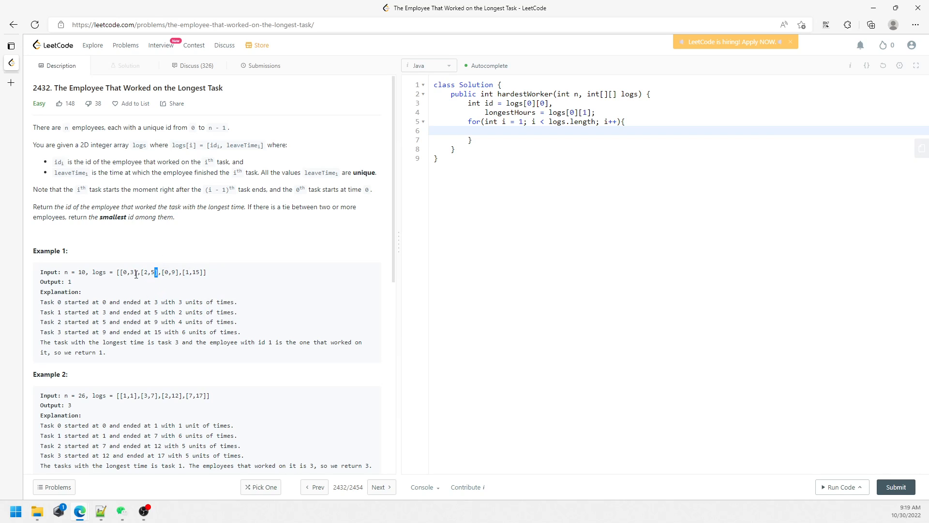
double_click(180, 312)
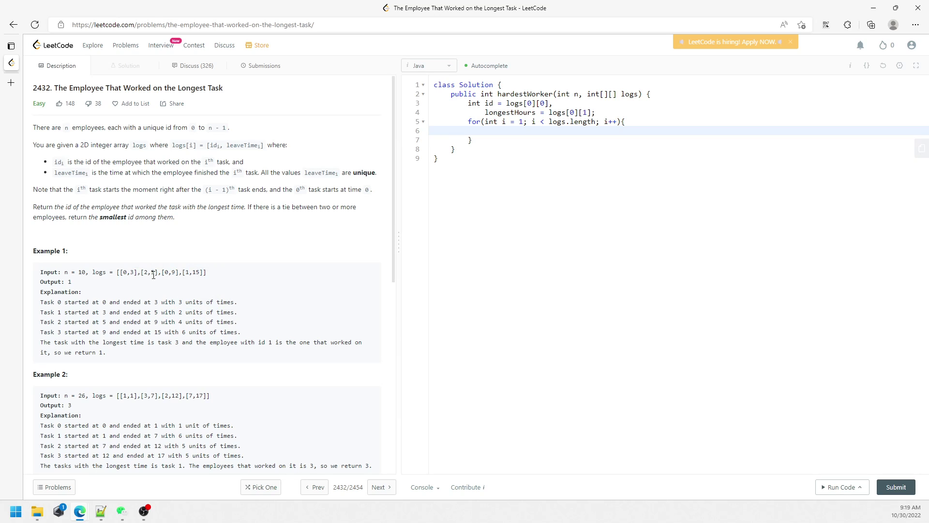
double_click(198, 272)
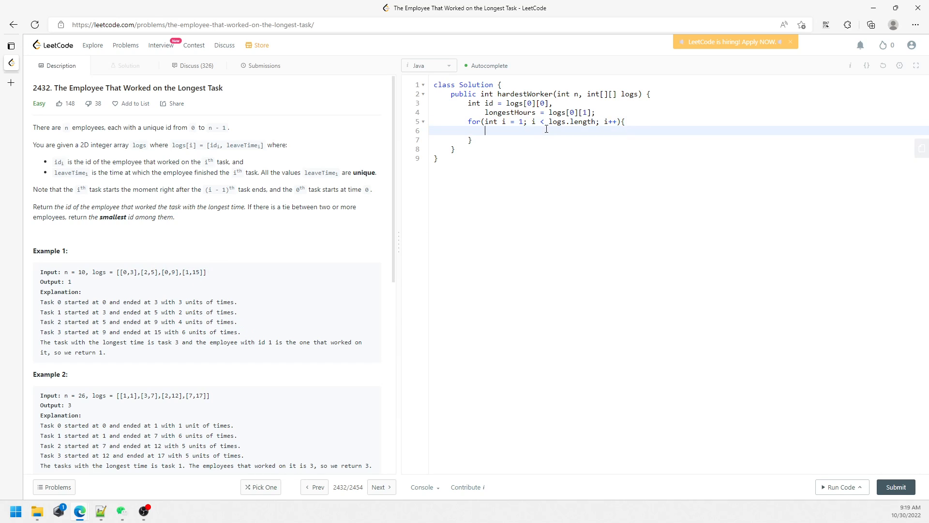
Compute int curWorkerHours = logs[i][1] - logs[i-1][1]; inside the loop.
type("int")
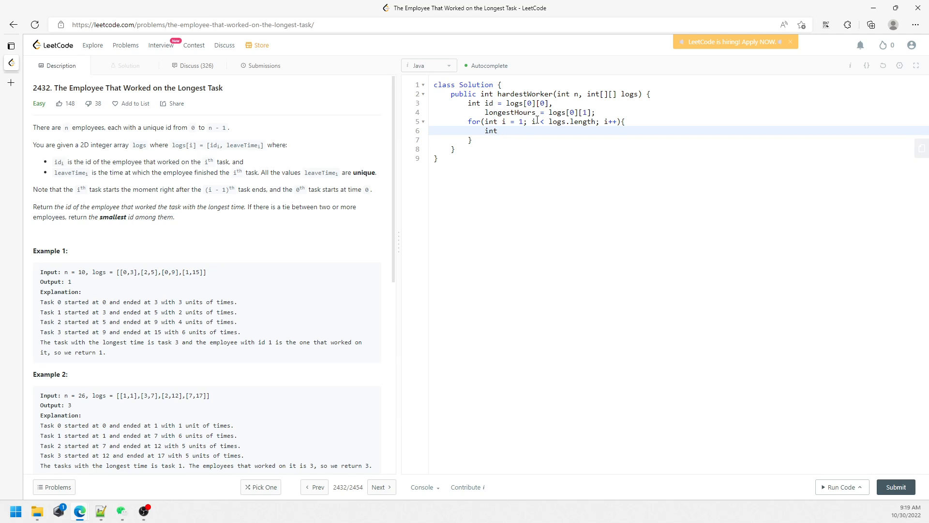
type("curWo")
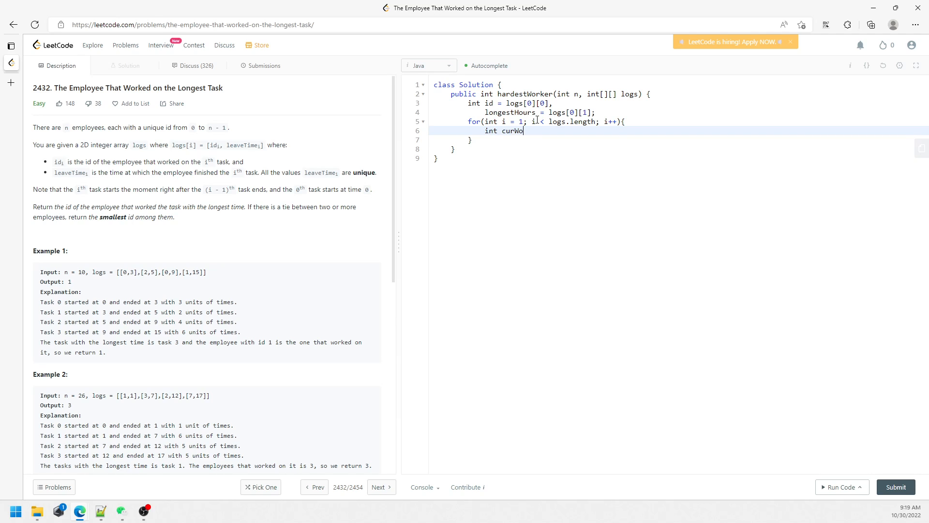
type("rkerHours =")
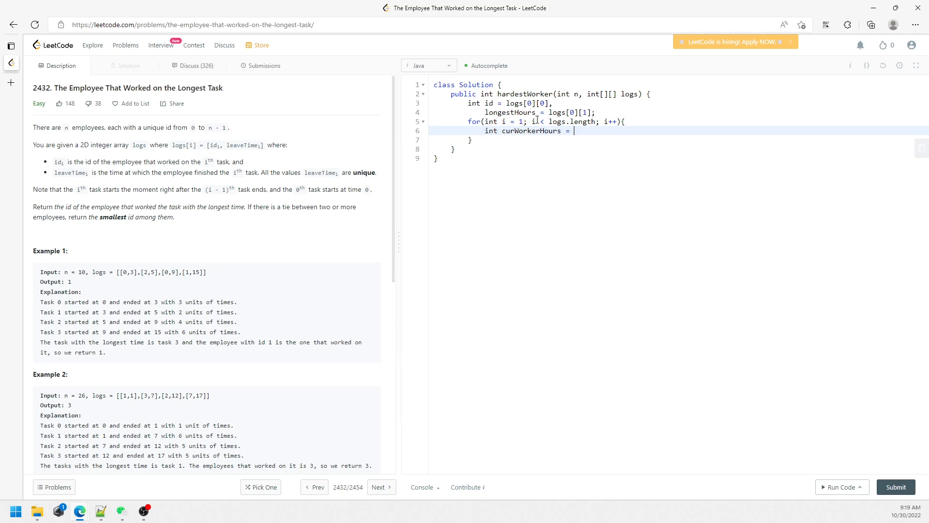
type("logs[i][1]]")
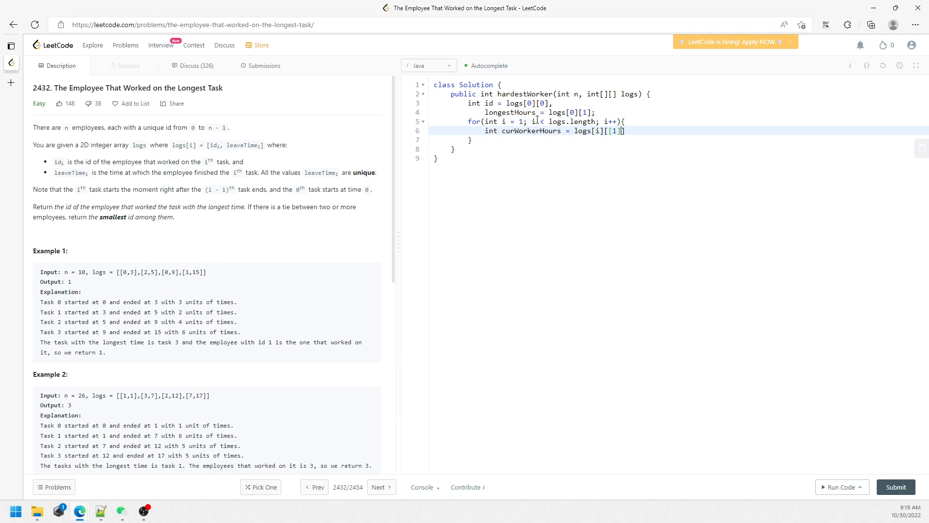
type("- 1")
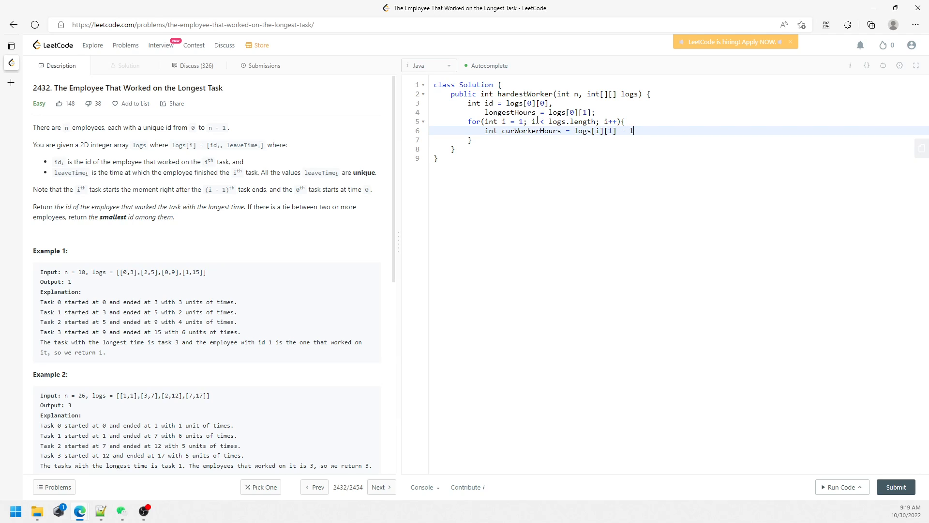
type("logs[i-1][1];")
type("if(longestHours < ")
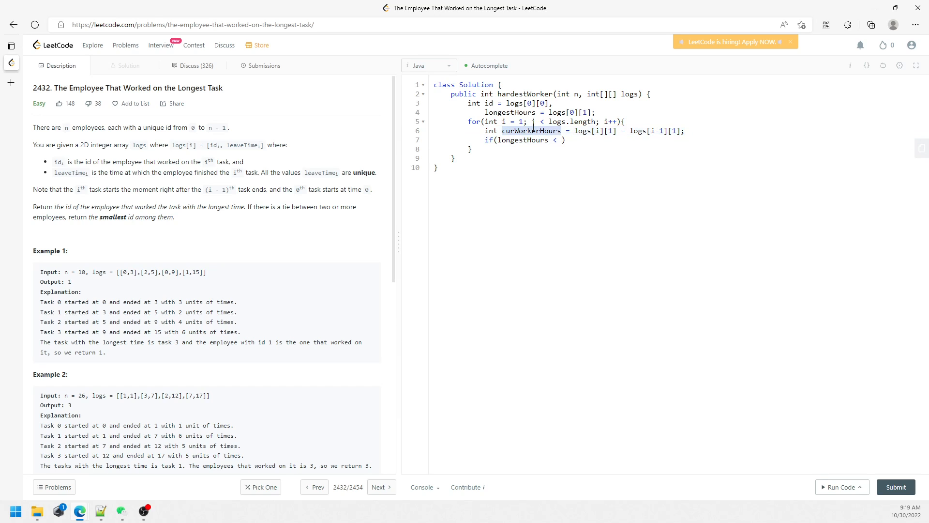
When longestHours < curWorkerHours, assign id = logs[i][0] and longestHours = curWorkerHours.
type("curWorkerHours)")
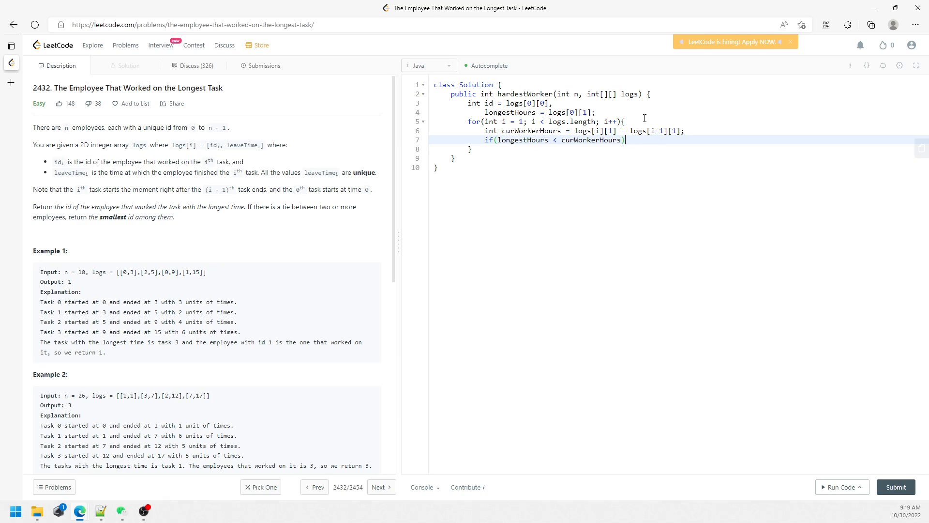
type("{")
type("id = logs[i][")
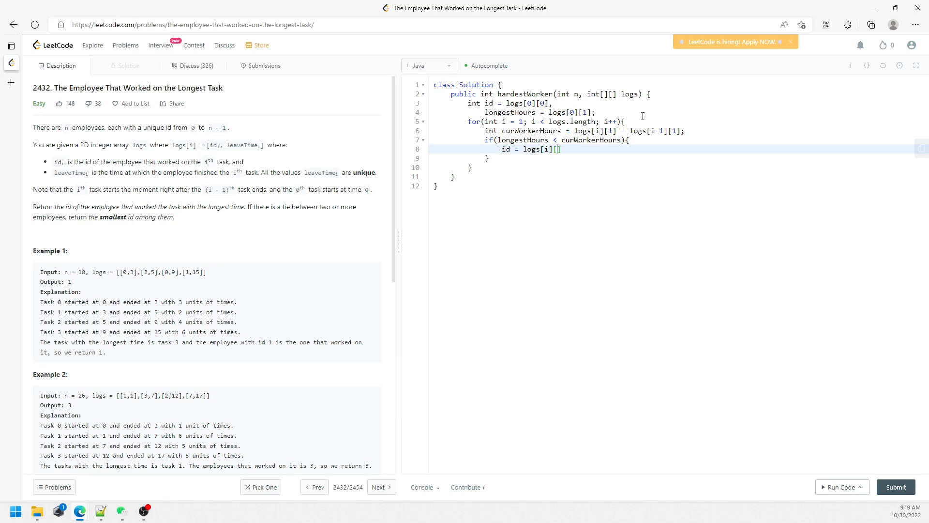
type("[0];")
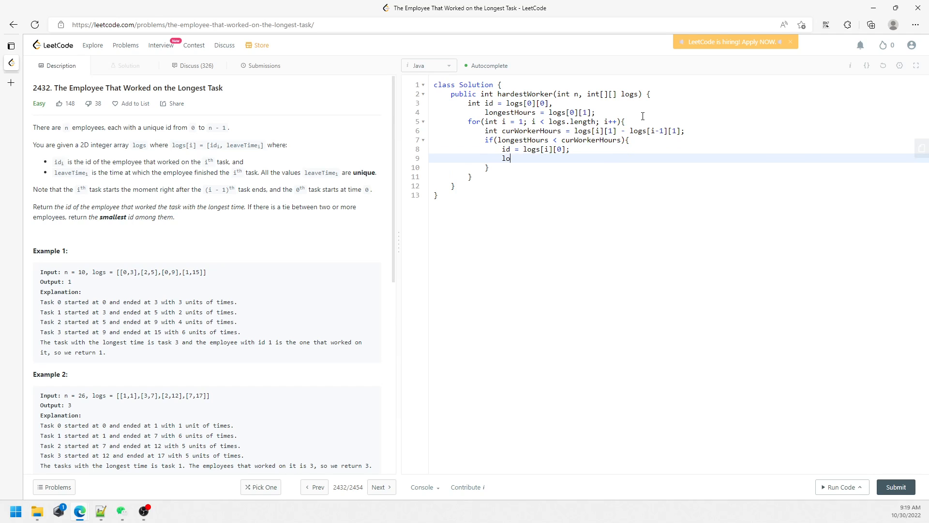
type("ngestHours =")
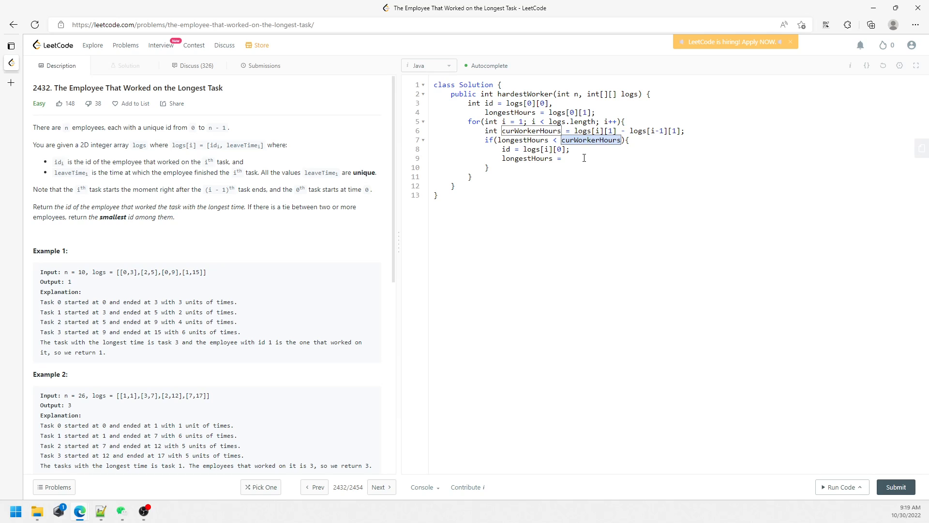
type("curWorkerHours;")
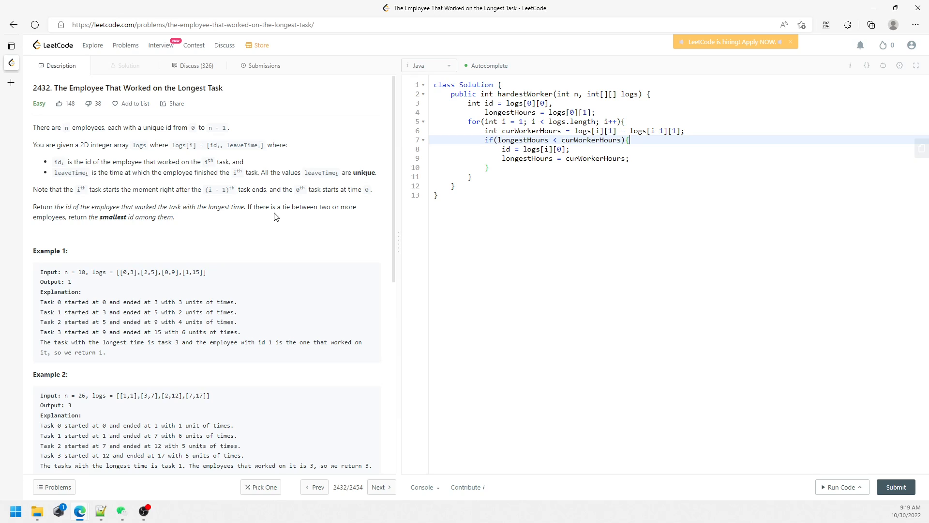
left_click_drag(258, 206, 332, 206)
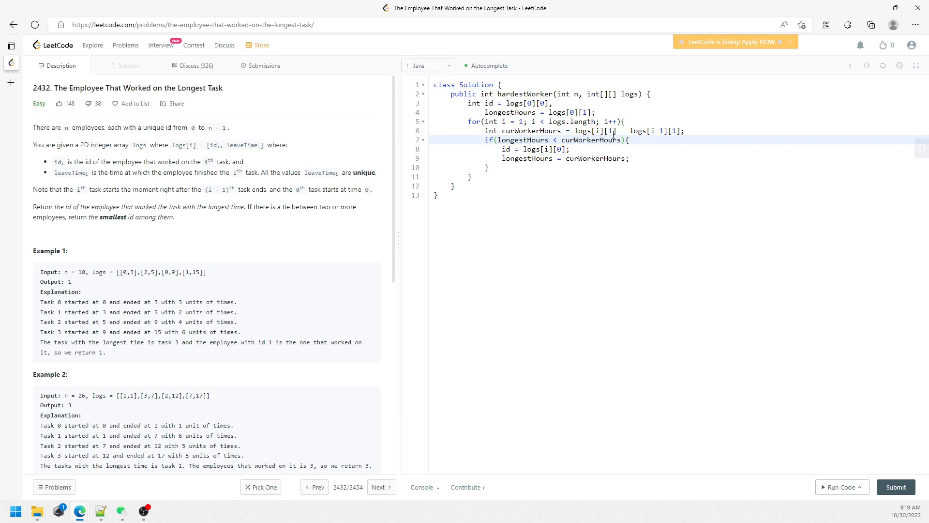
Extend the condition with || longestHours == curWorkerHours && id > logs[i][0].
type("|| longestHours < curWorkerHours")
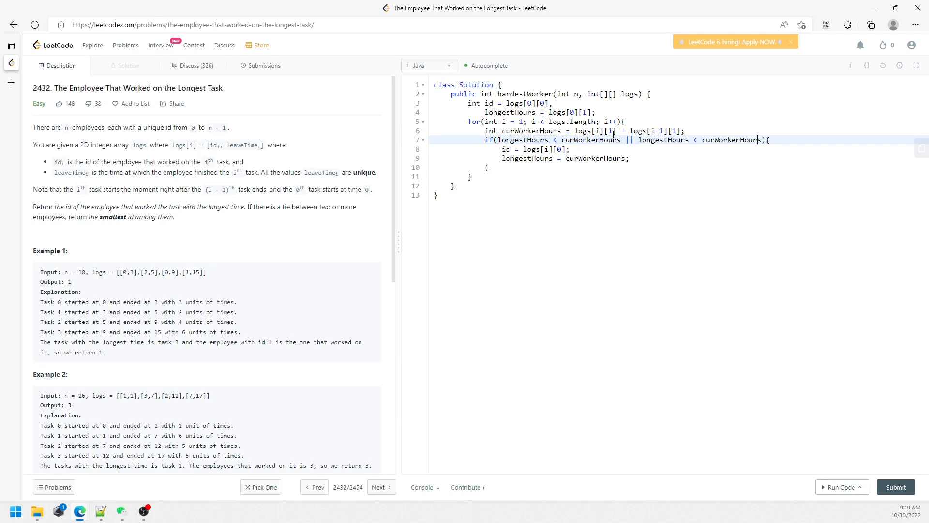
type("==")
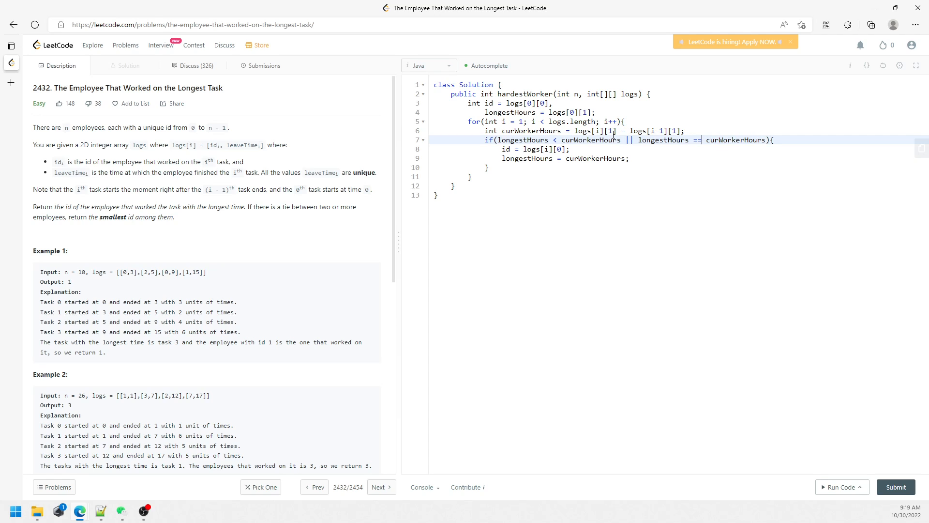
left_click_drag(103, 217, 142, 217)
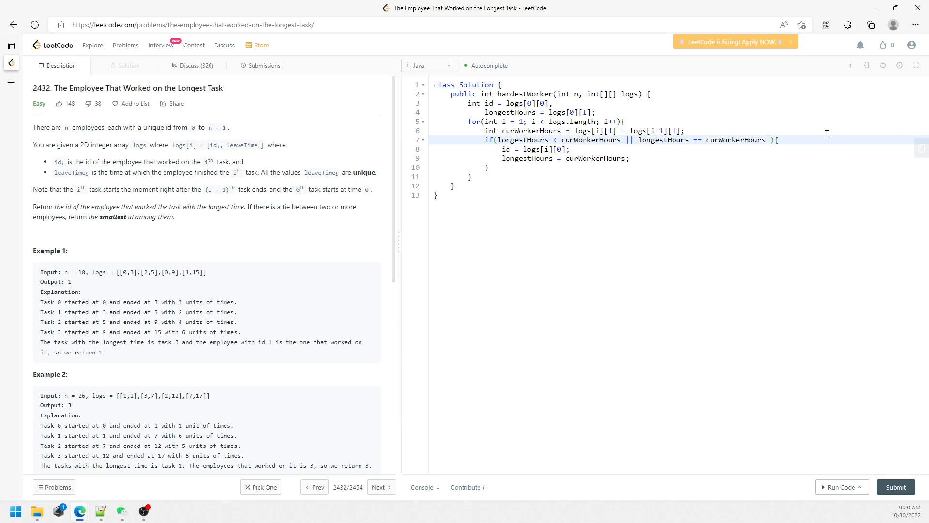
type("&& id >")
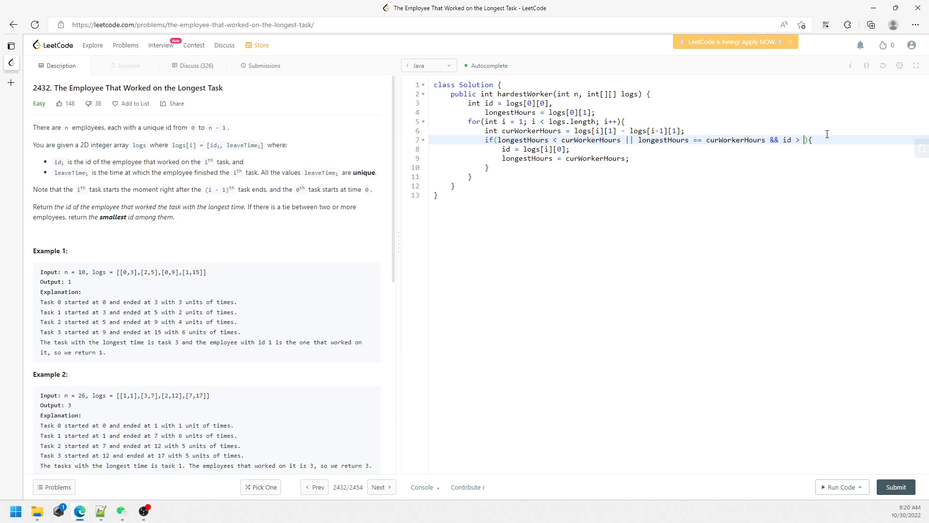
type("logs[i][0")
type("r")
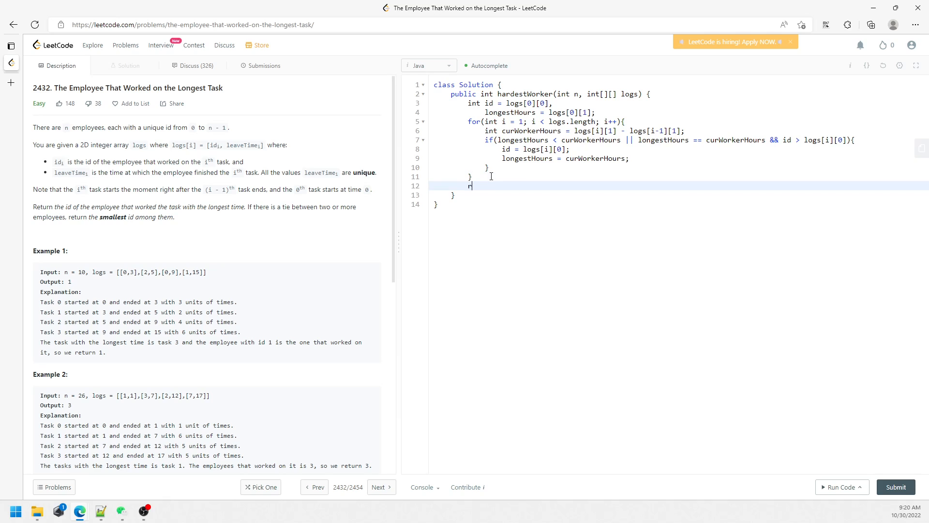
Return id after the loop and submit the solution, which is accepted.
type("eturn")
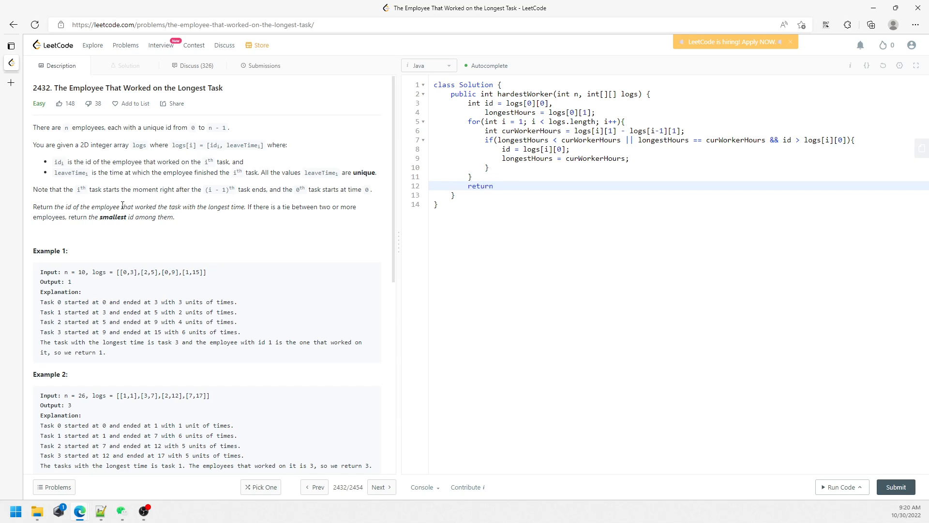
left_click(501, 186)
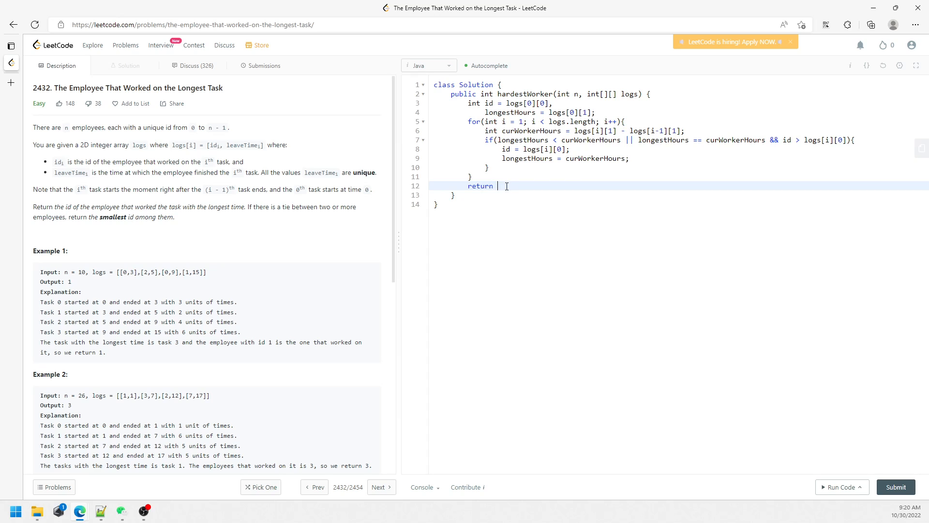
type("id;")
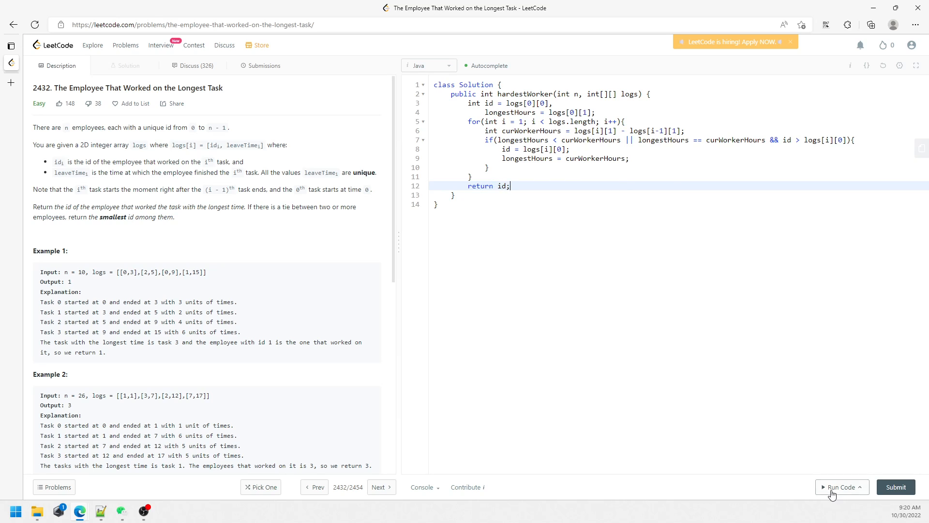
left_click(840, 486)
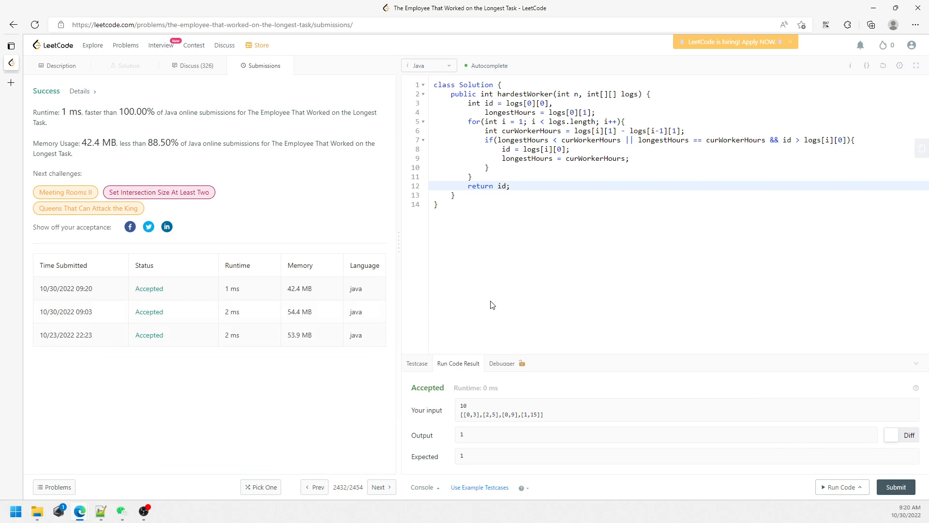
left_click(60, 65)
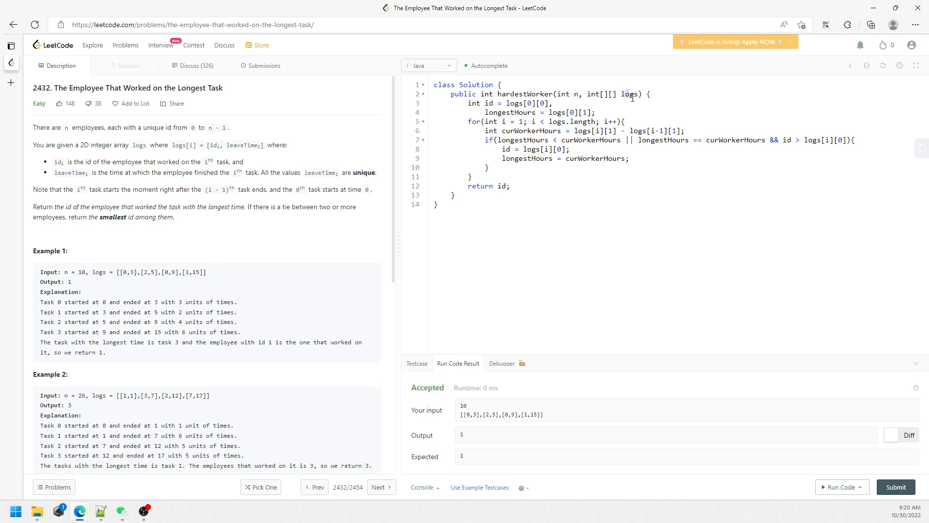
mouse_move(582, 202)
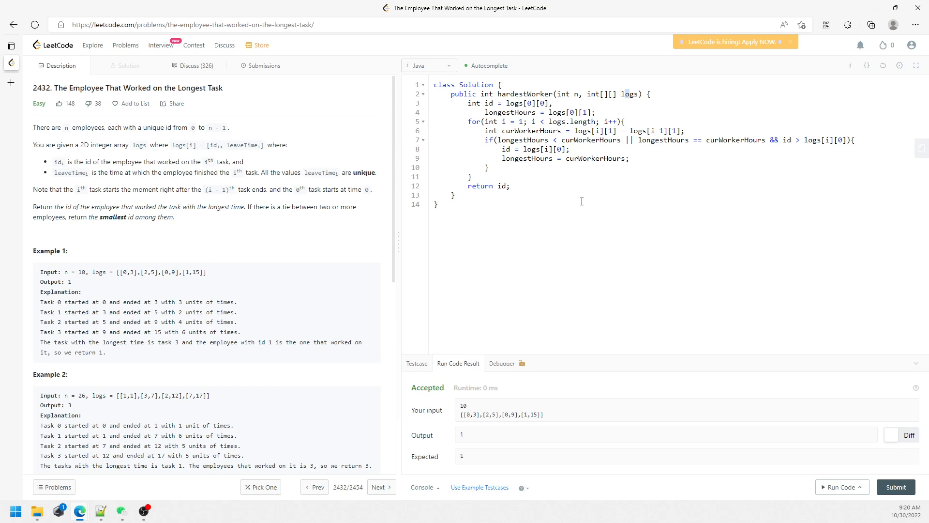
mouse_move(202, 273)
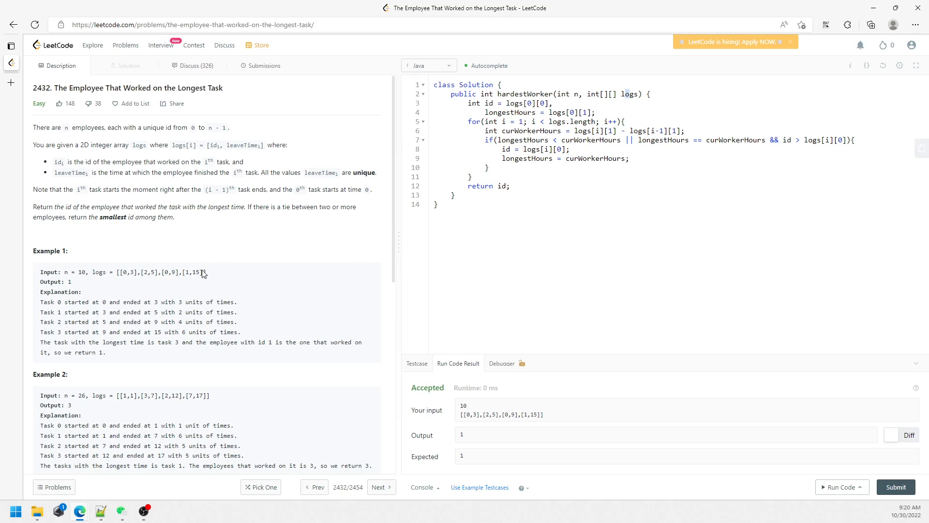